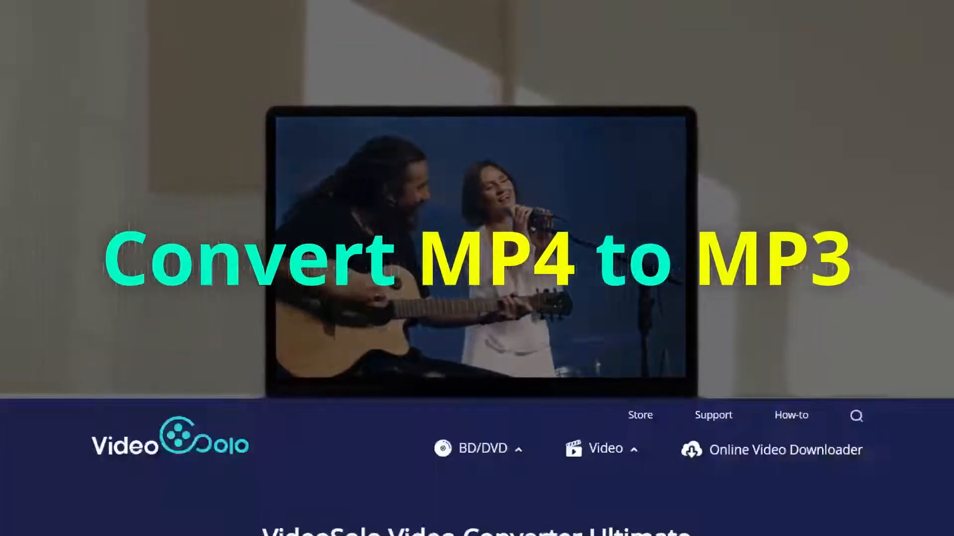
# Scroll the Video Converter Ultimate page down to its Download and Buy Now buttons
pyautogui.scroll(-3)
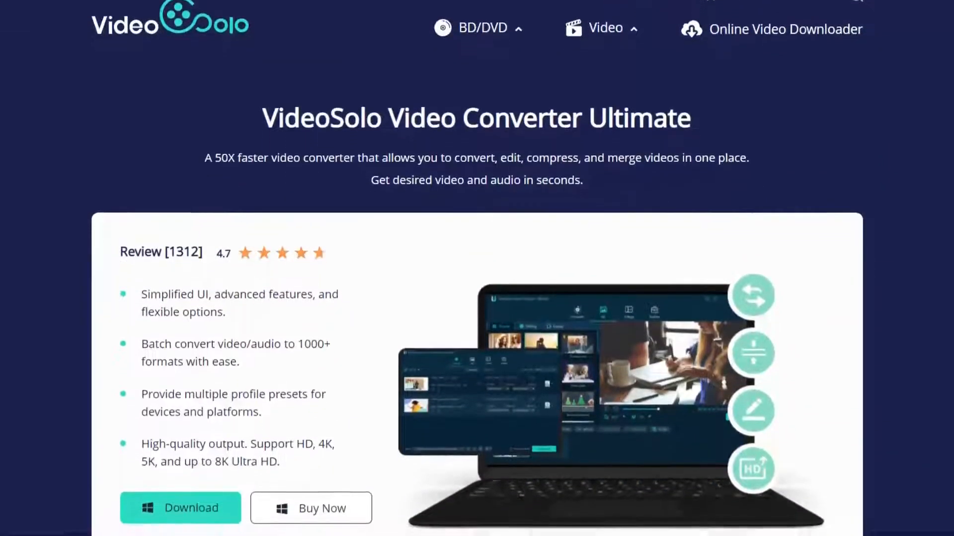
pyautogui.scroll(-3)
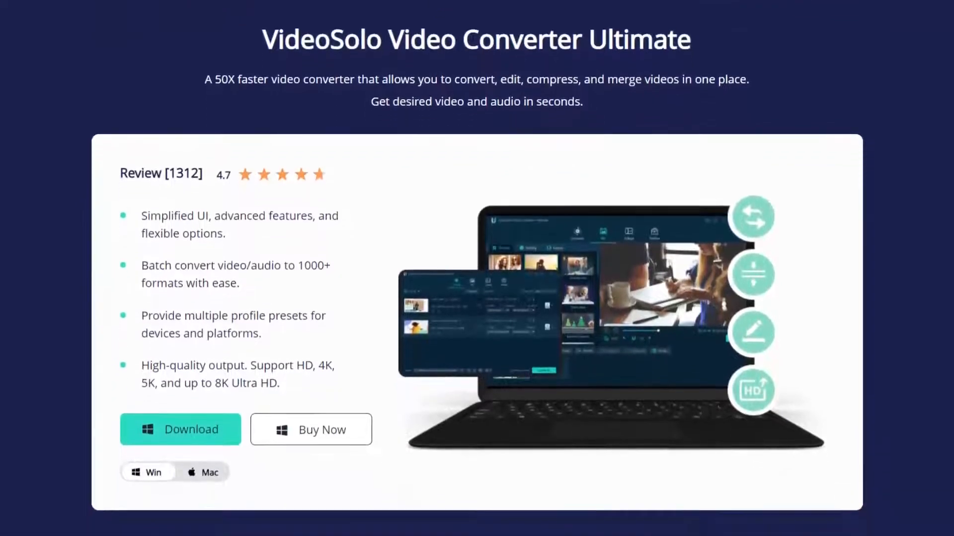
pyautogui.scroll(-3)
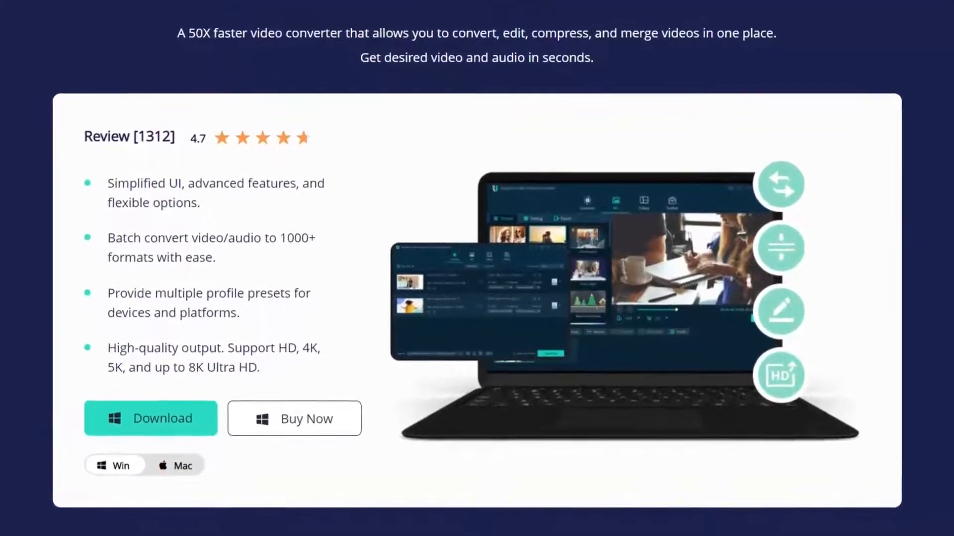
pyautogui.scroll(-3)
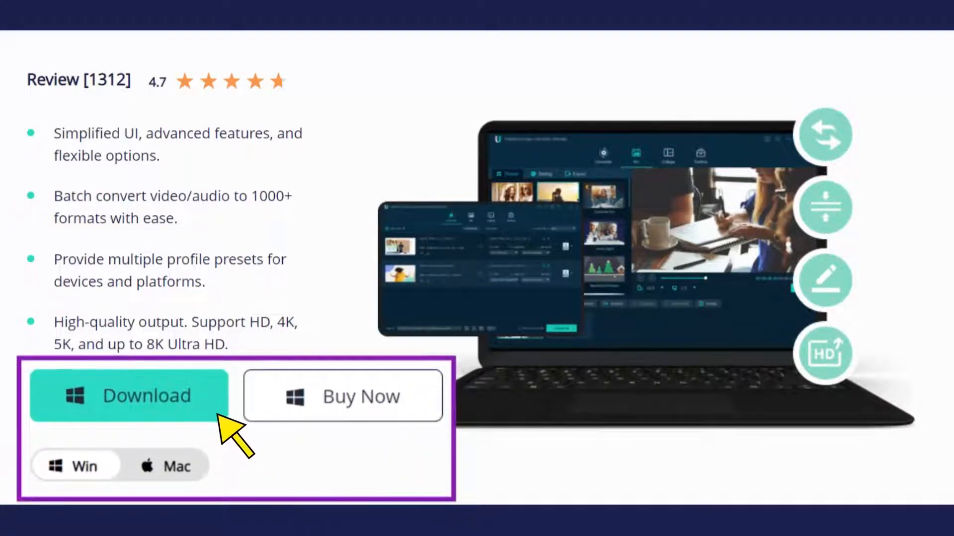
pyautogui.click(128, 395)
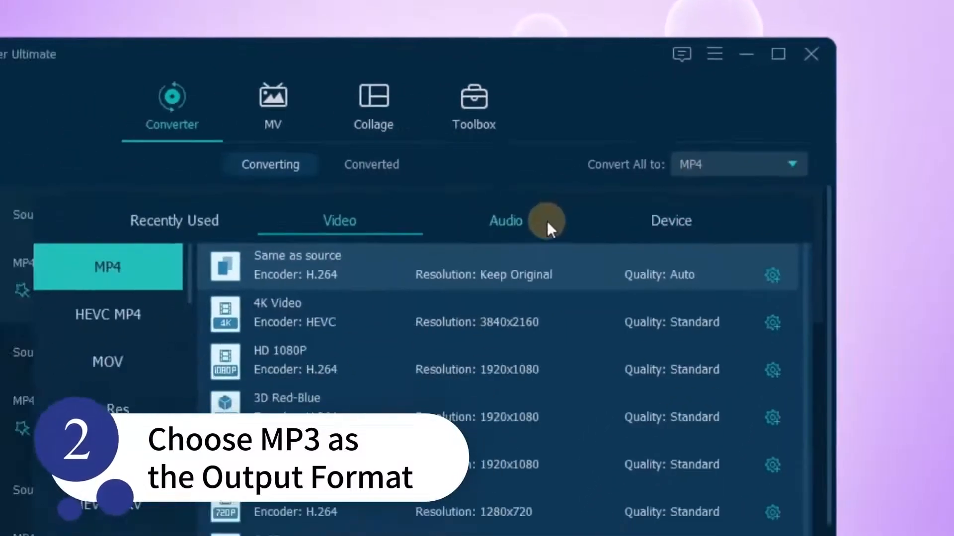
# Choose MP3 under the Audio output formats and bring up the same-as-source MP3 profile settings
pyautogui.click(505, 221)
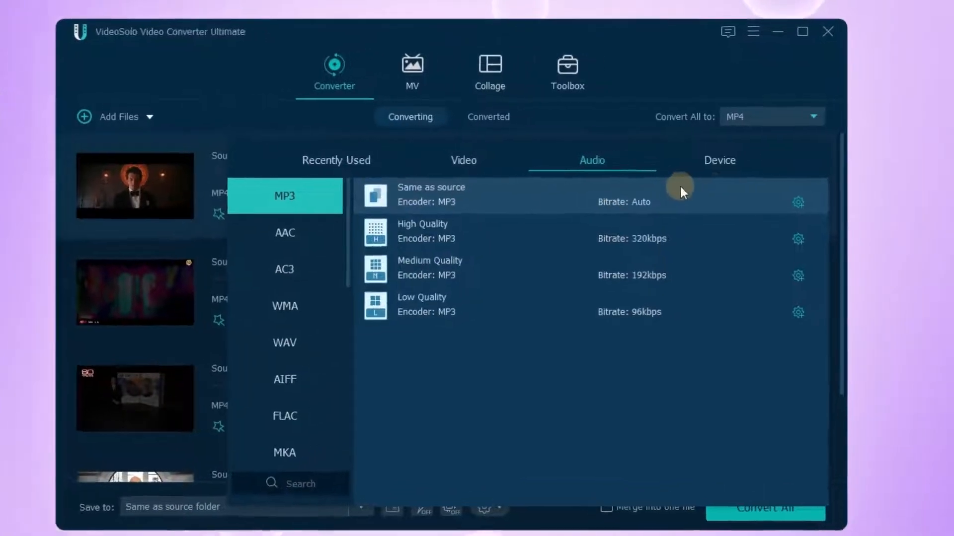
pyautogui.click(798, 202)
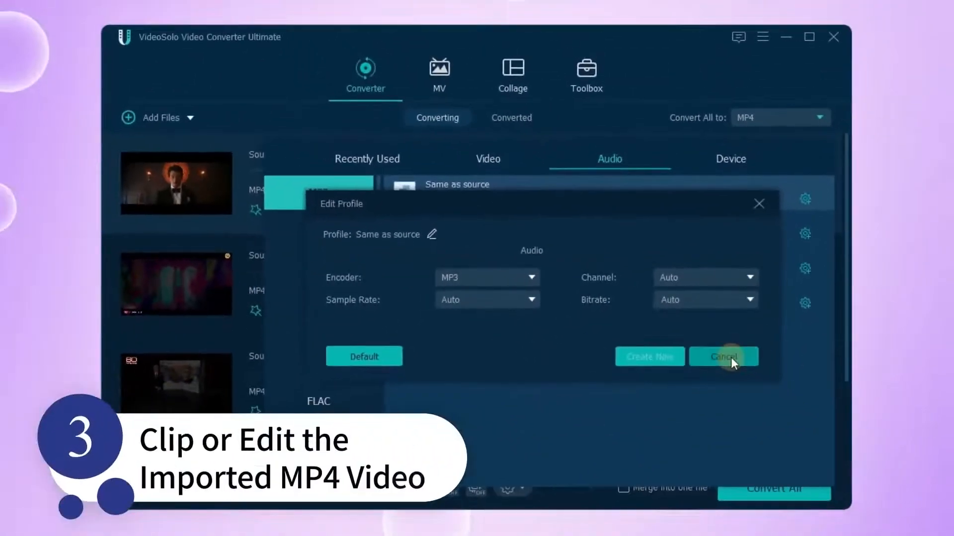
# Cancel the Edit Profile dialog, leaving 1–3.mp4 set to output 1.mp3, 2.mp3, 3.mp3
pyautogui.click(723, 357)
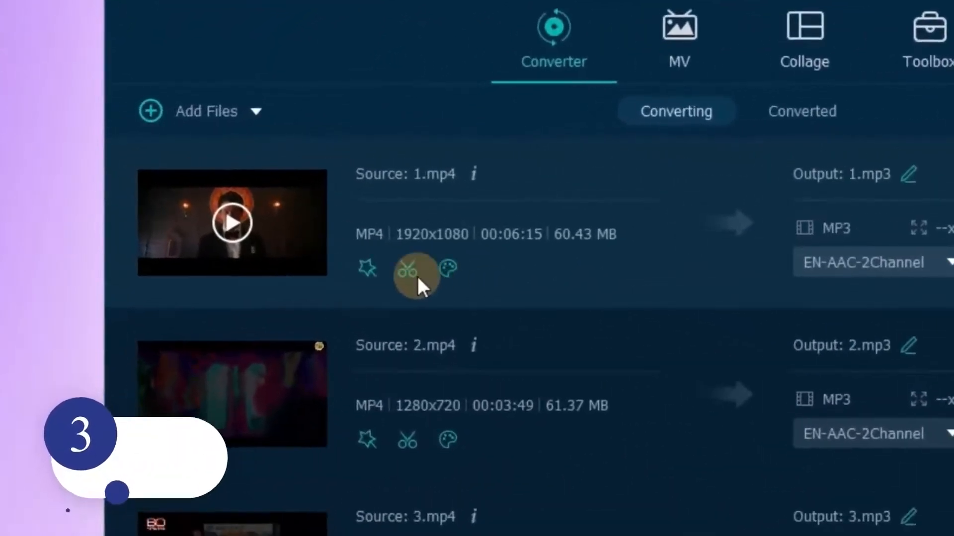
# Trim 1.mp4 so its end point sits at about 00:05:32 and save the clip
pyautogui.click(415, 270)
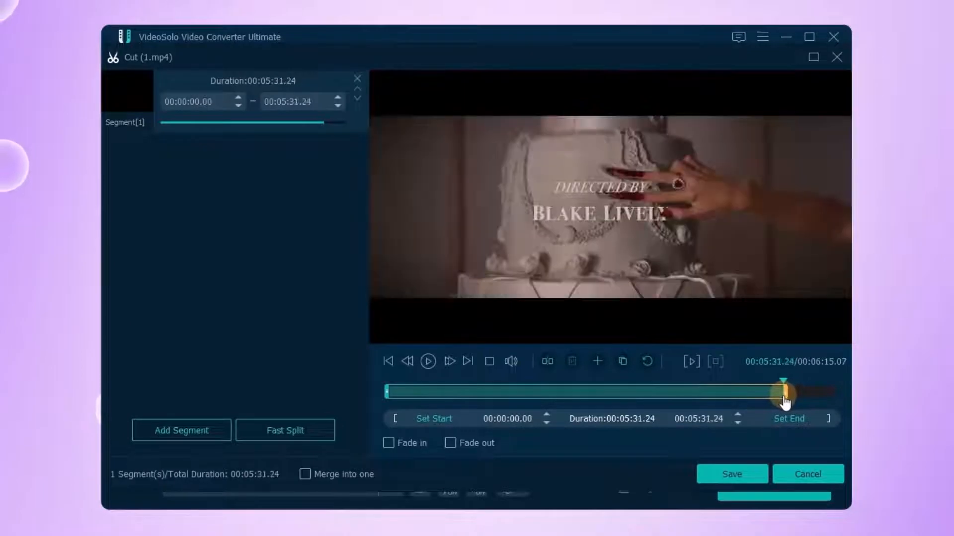
pyautogui.moveTo(779, 392); pyautogui.dragTo(788, 399)
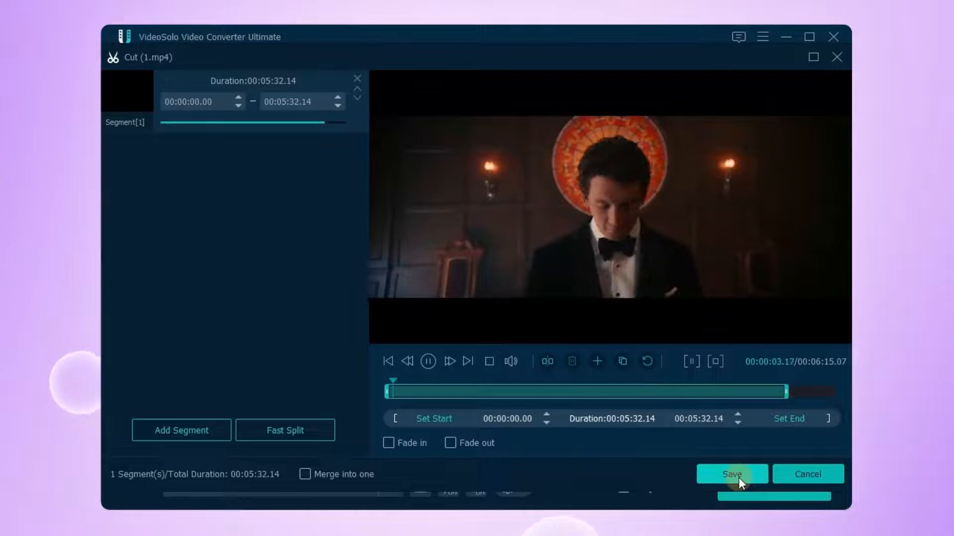
pyautogui.click(731, 474)
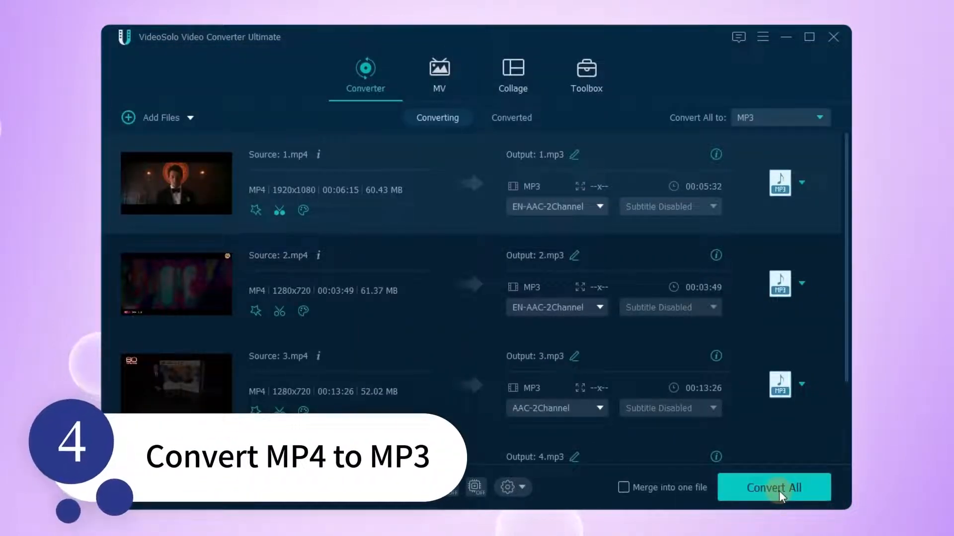
# Convert all four videos to MP3 and show 1.mp3–4.mp3 in the Converted list
pyautogui.click(772, 487)
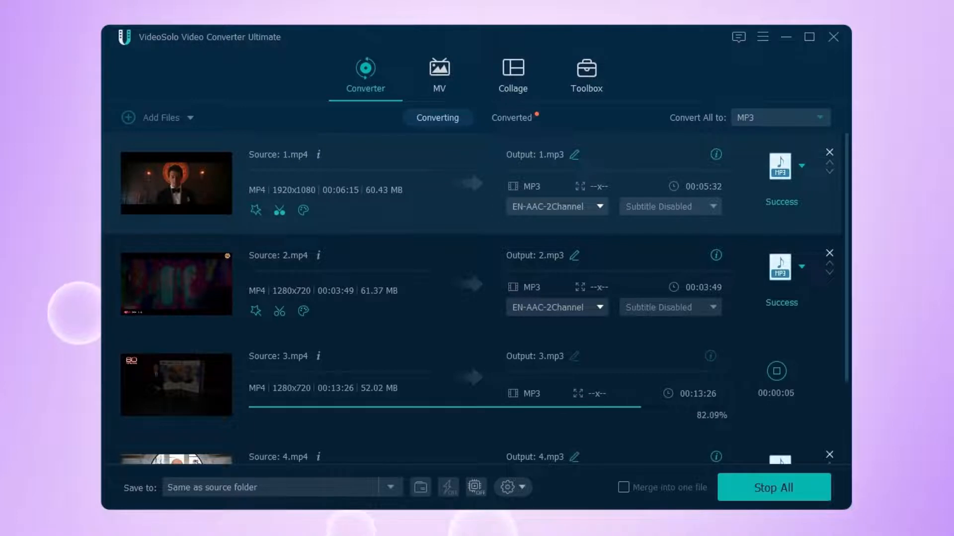
pyautogui.click(510, 117)
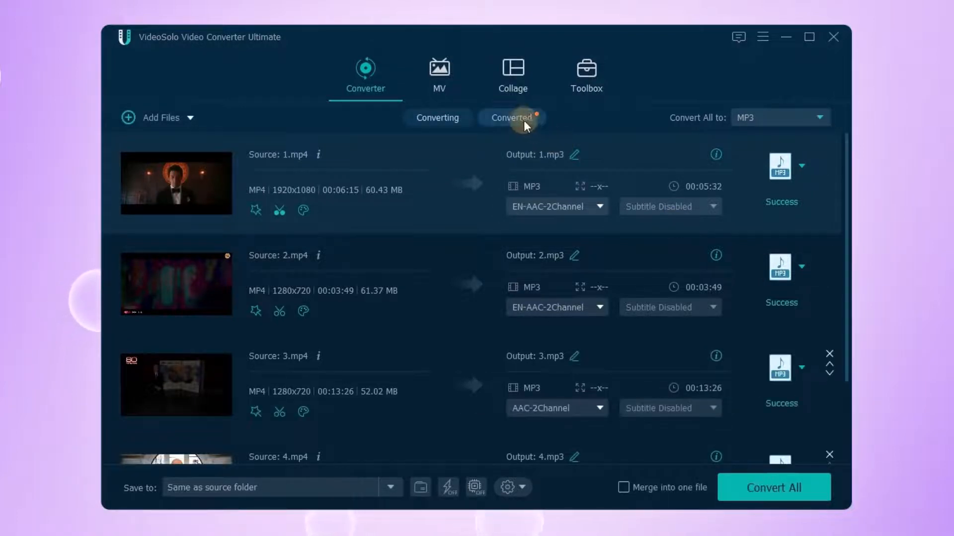
pyautogui.click(511, 117)
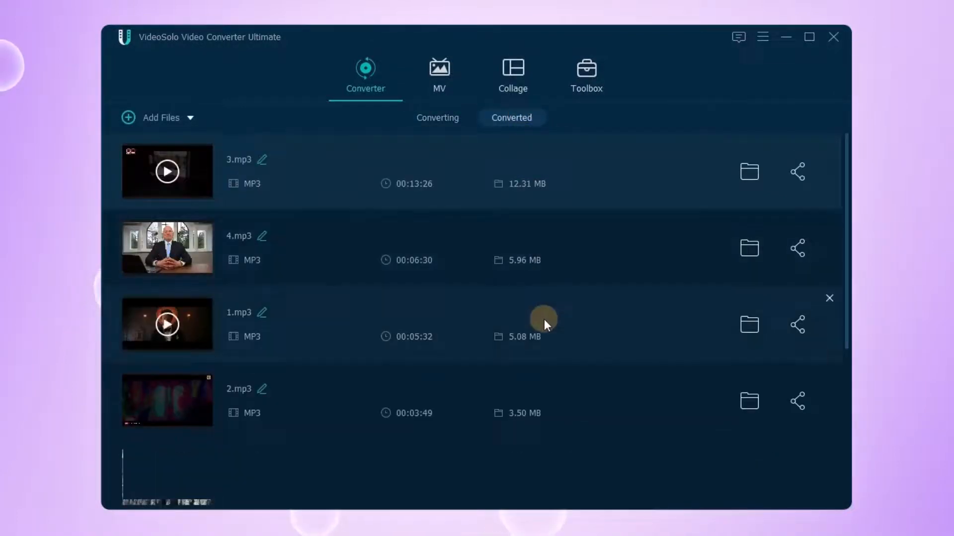